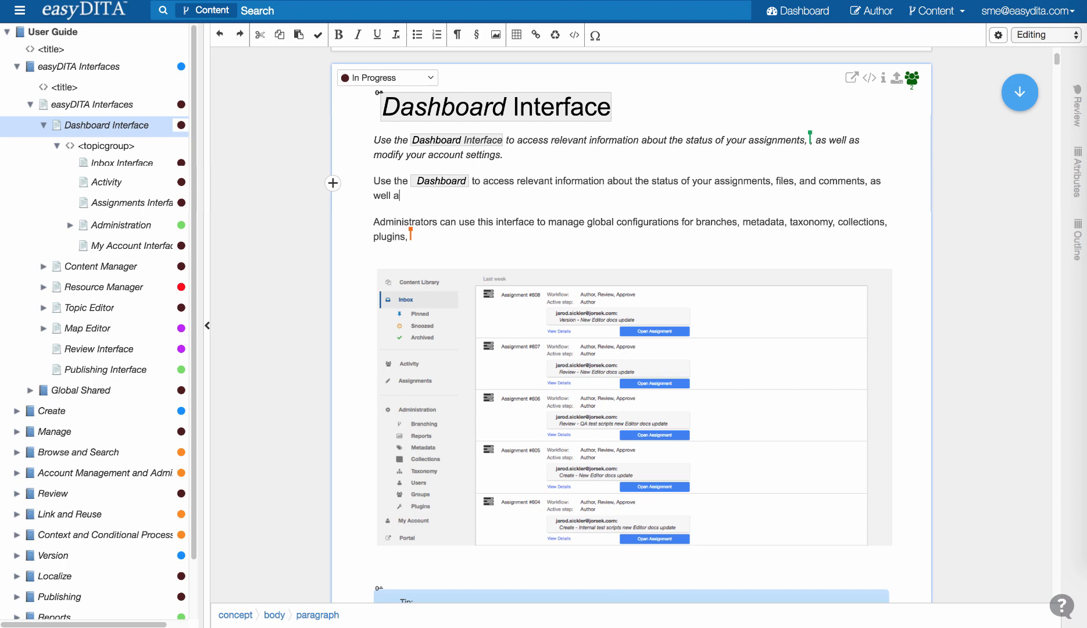
# Finish the Dashboard Interface sentence so it ends with modifying your account settings and users
pyautogui.write('s well as')
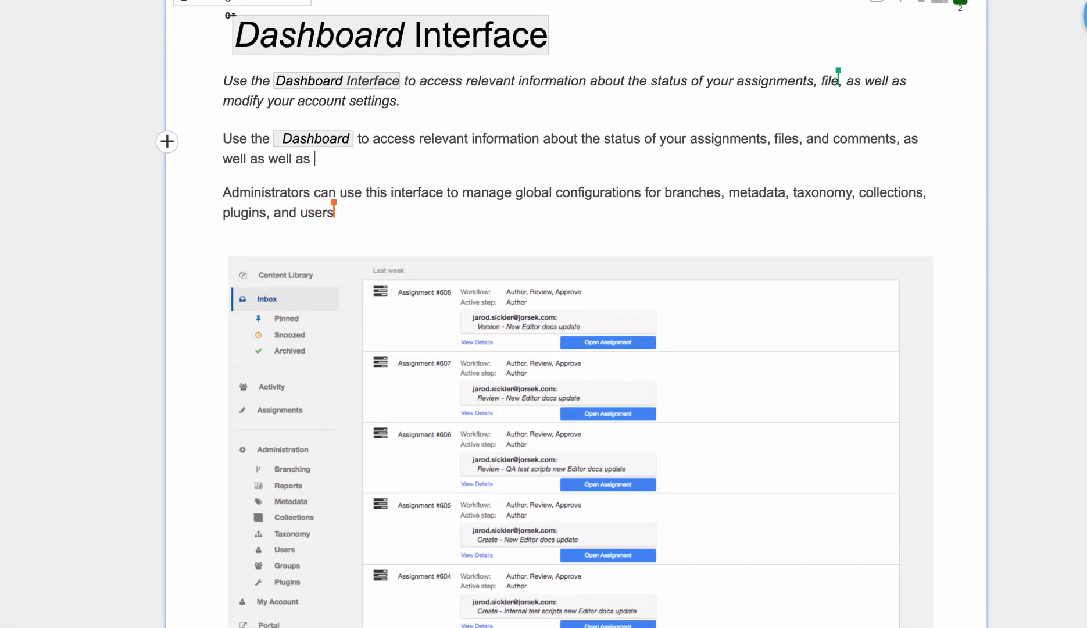
pyautogui.write('modify your acc')
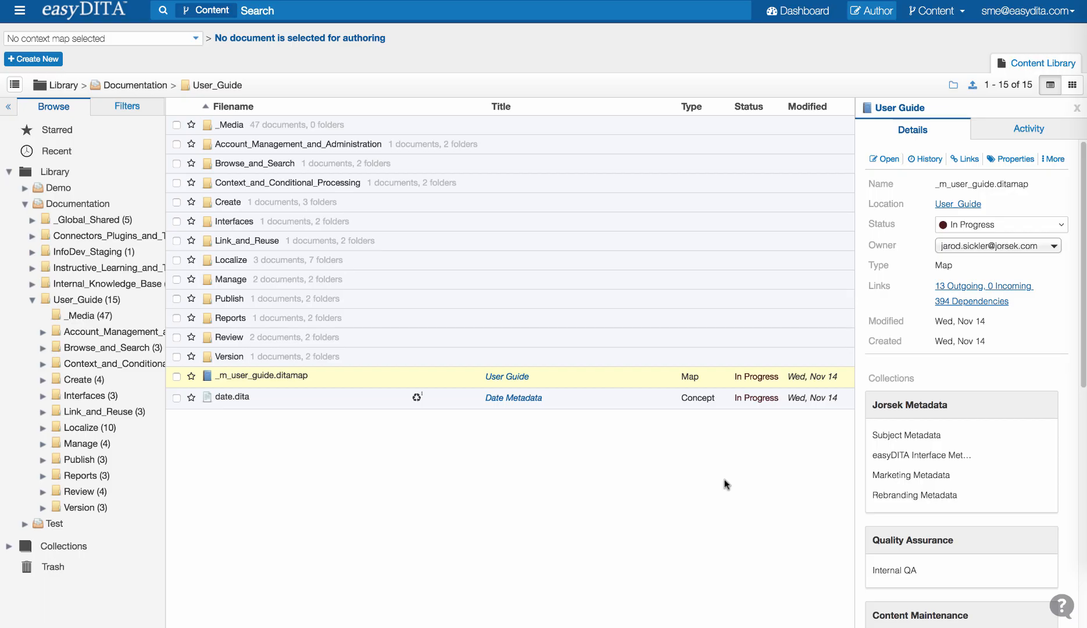
# Load the User Guide map and expand easyDITA Interfaces, Create and its Topics in the map tree
pyautogui.doubleClick(262, 375)
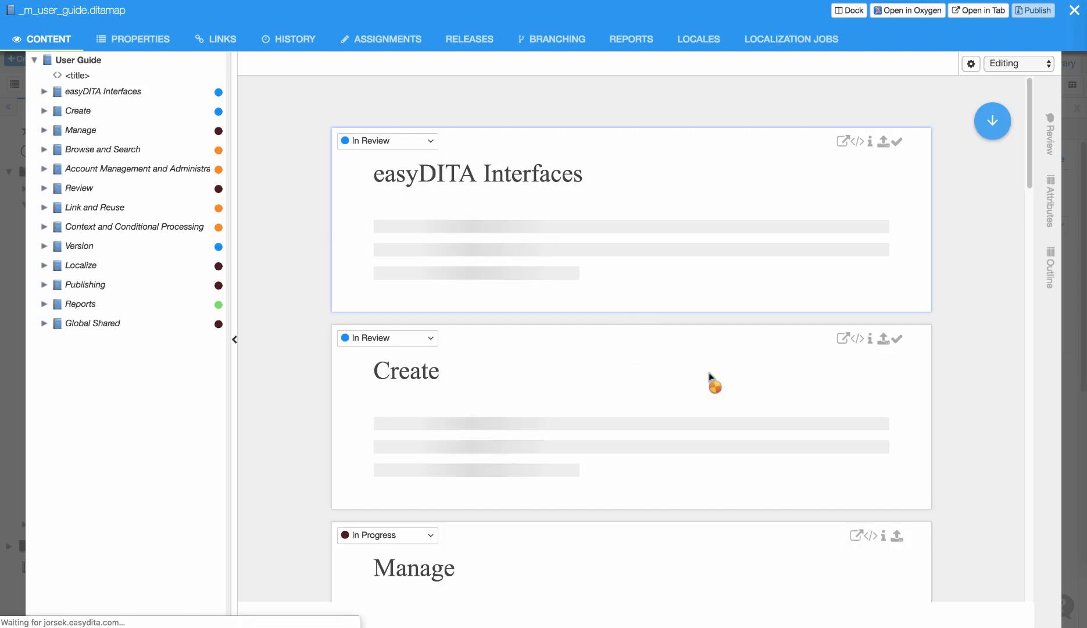
pyautogui.click(44, 92)
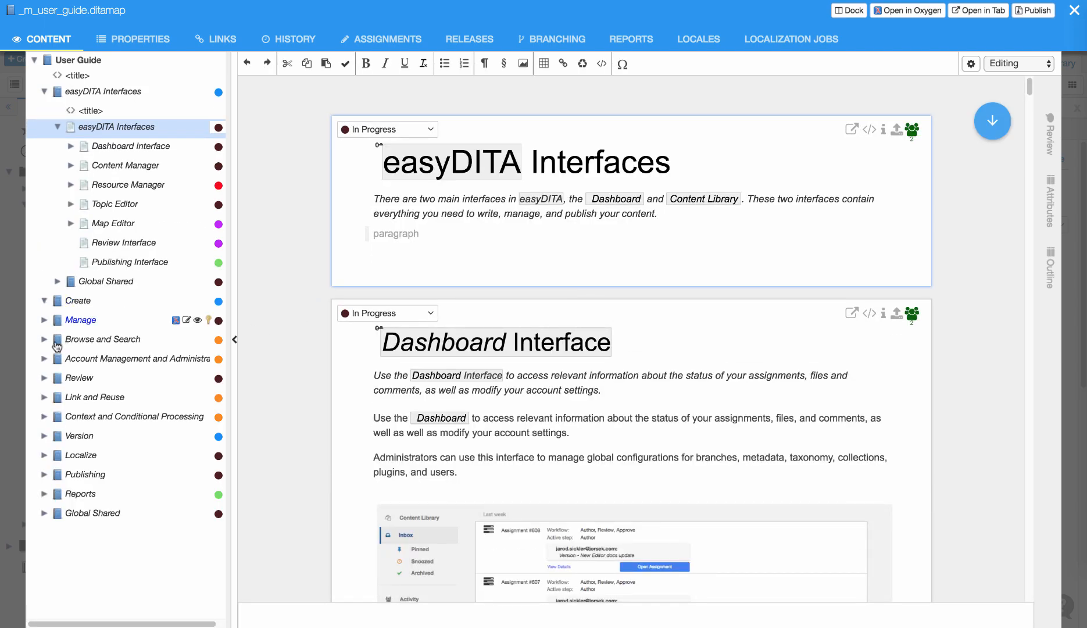
pyautogui.click(44, 300)
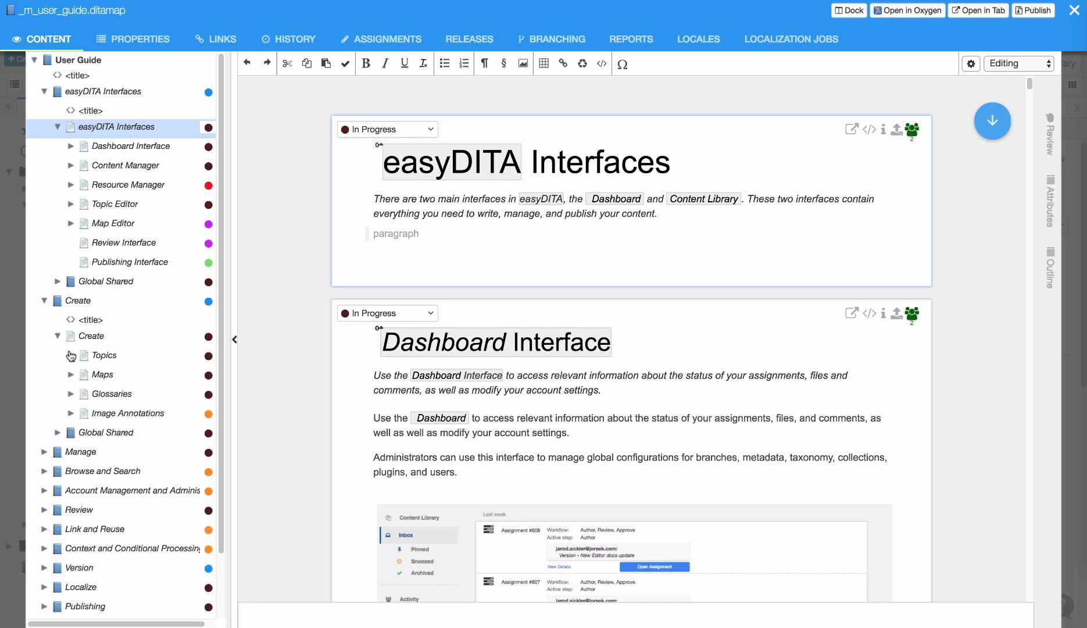
pyautogui.click(70, 355)
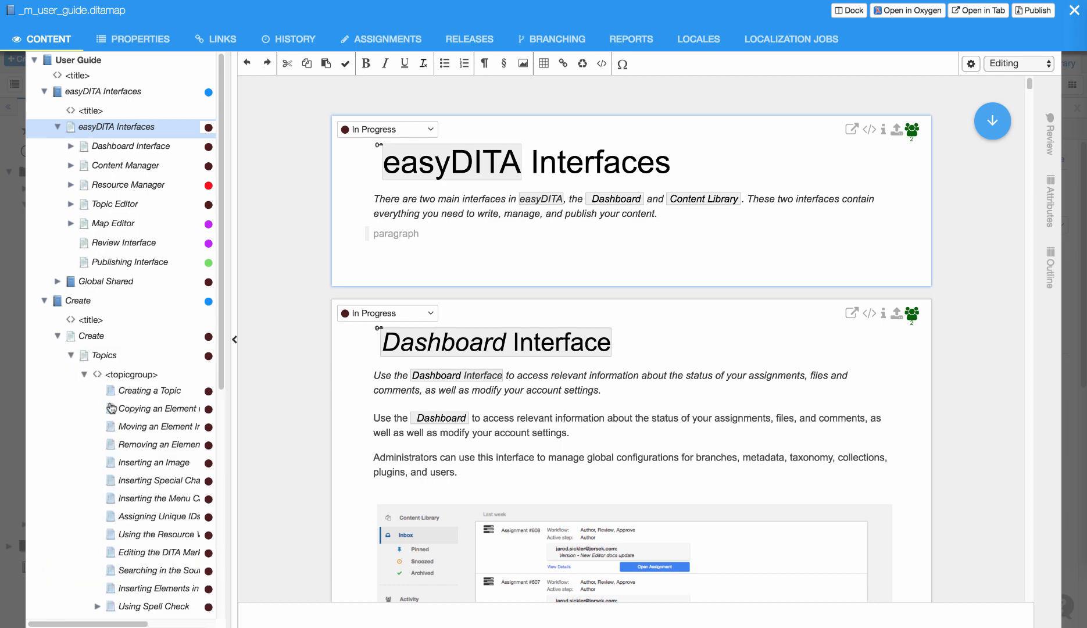
# Jump to the Copying an Element and Searching in the Source Editor topics and read through them
pyautogui.click(147, 390)
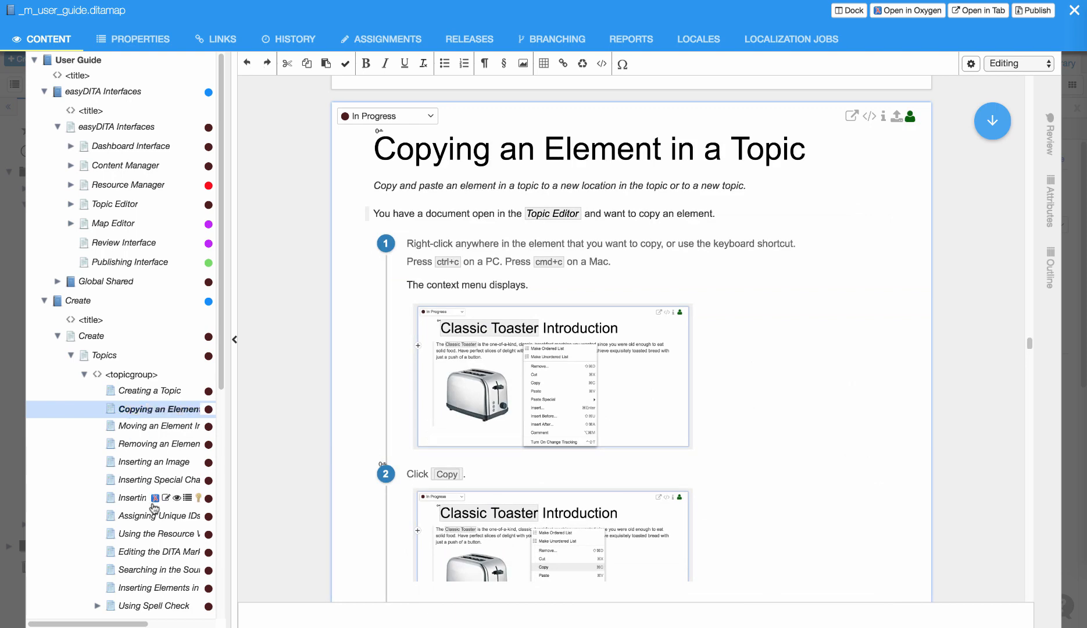
pyautogui.click(159, 515)
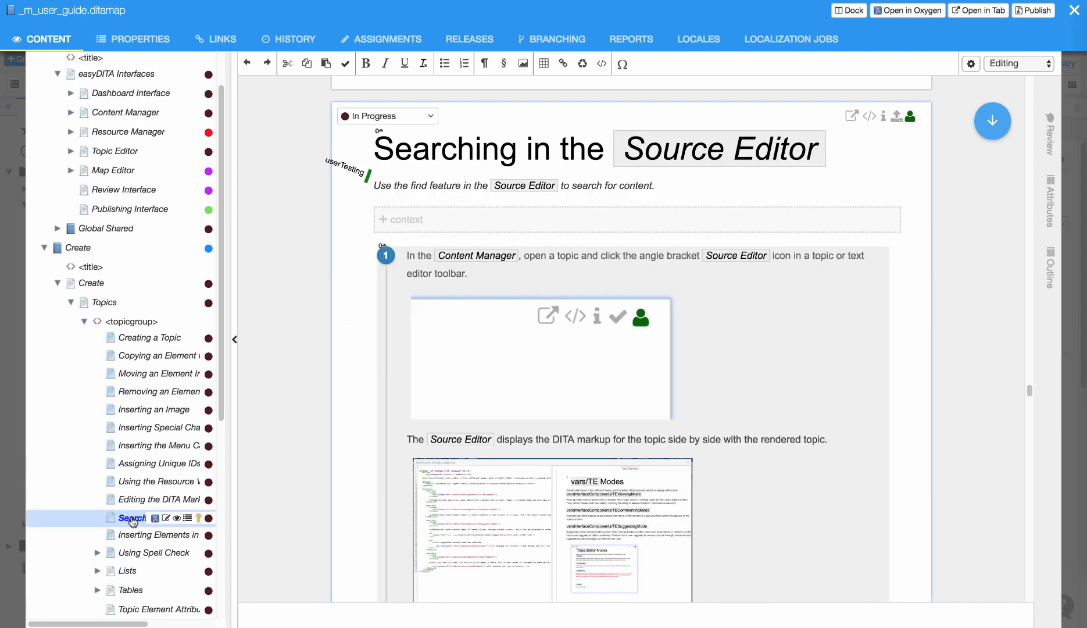
pyautogui.scroll(-3)
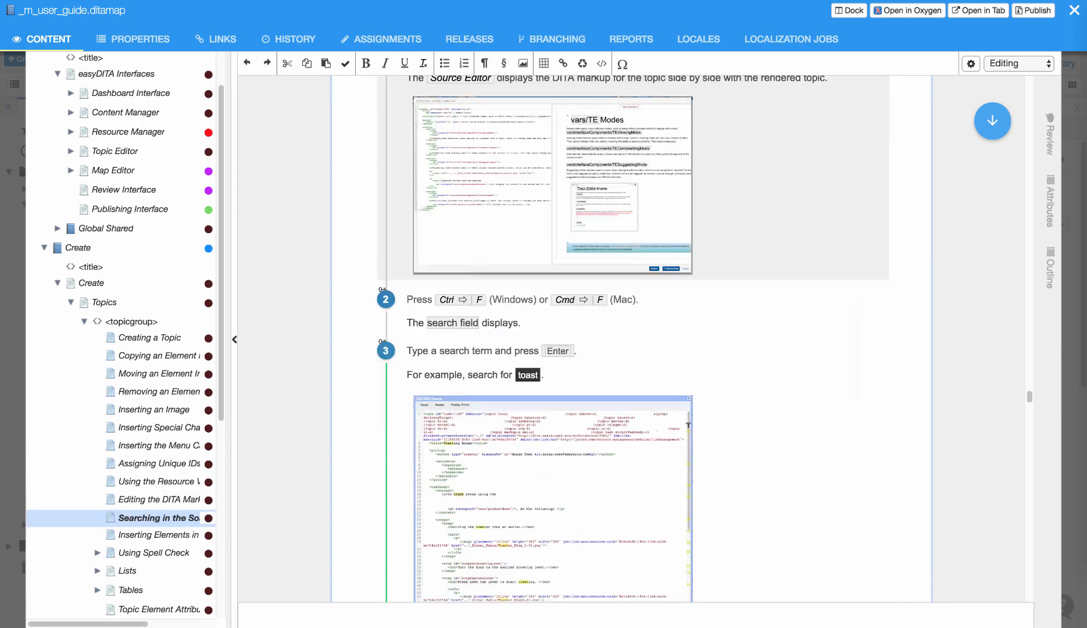
pyautogui.scroll(-3)
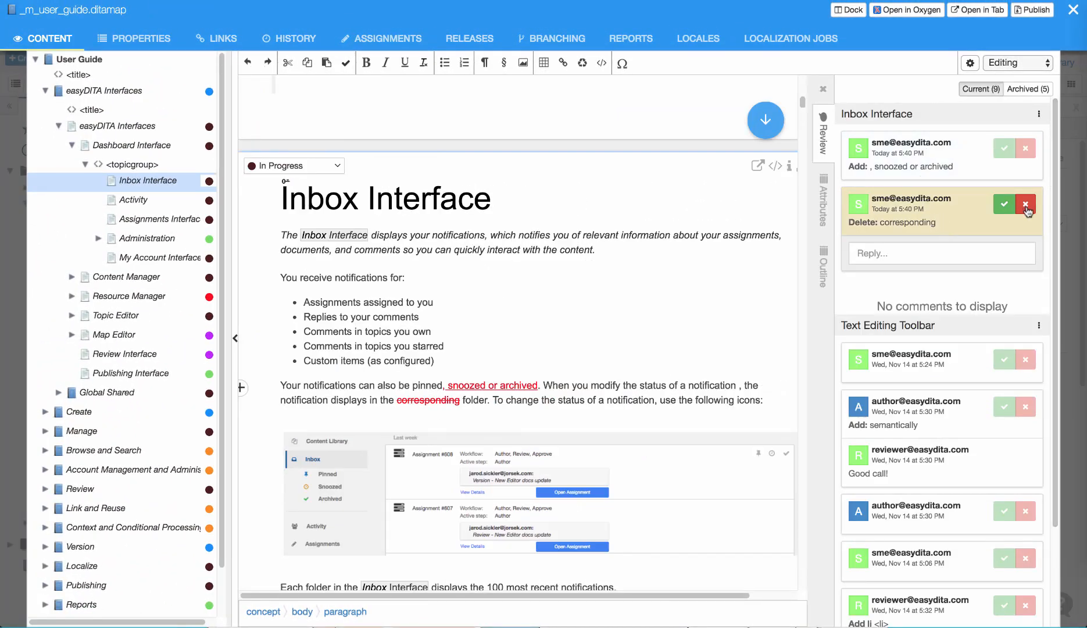
# Reject the tracked deletion of the word 'corresponding' in the Inbox Interface topic
pyautogui.click(1005, 204)
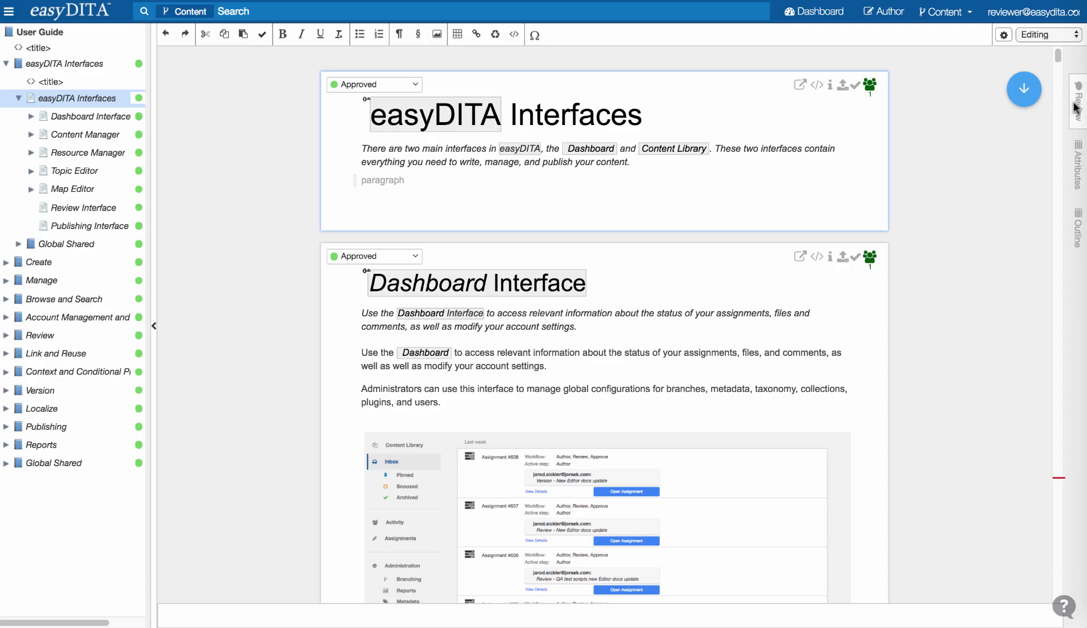
# Reply 'Will do!' to the author's comment on the Inbox Interface topic in the Review panel
pyautogui.click(1076, 100)
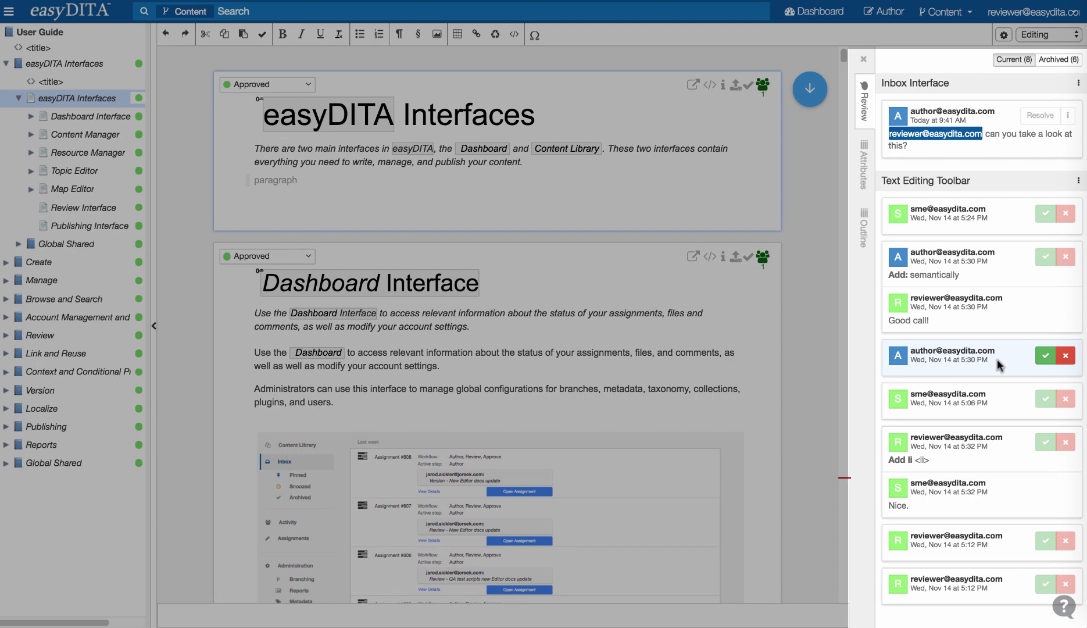
pyautogui.click(1046, 355)
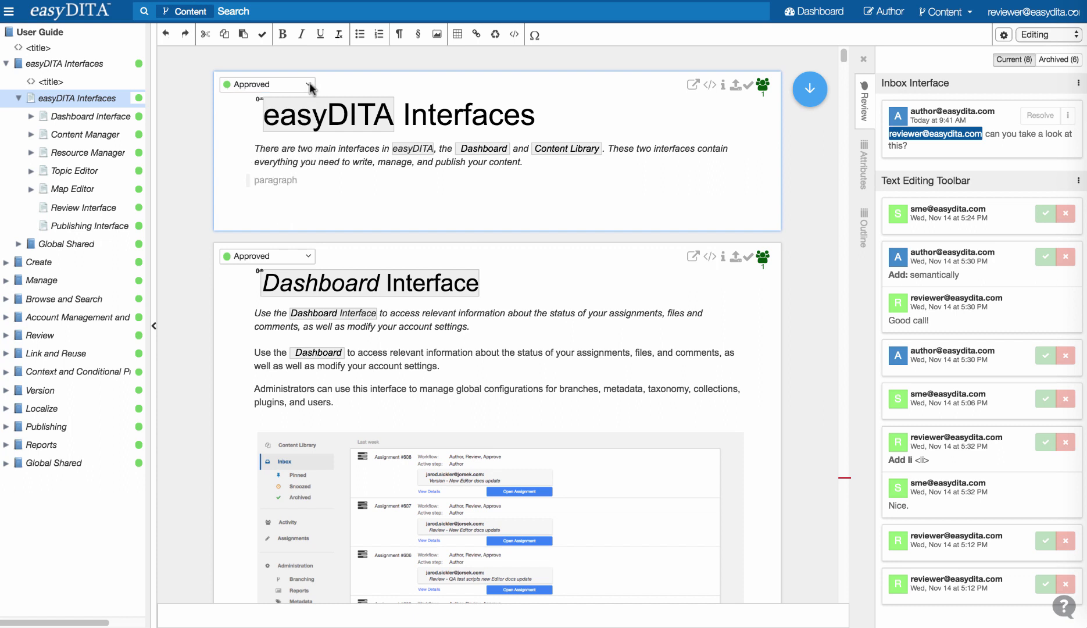
pyautogui.moveTo(452, 109)
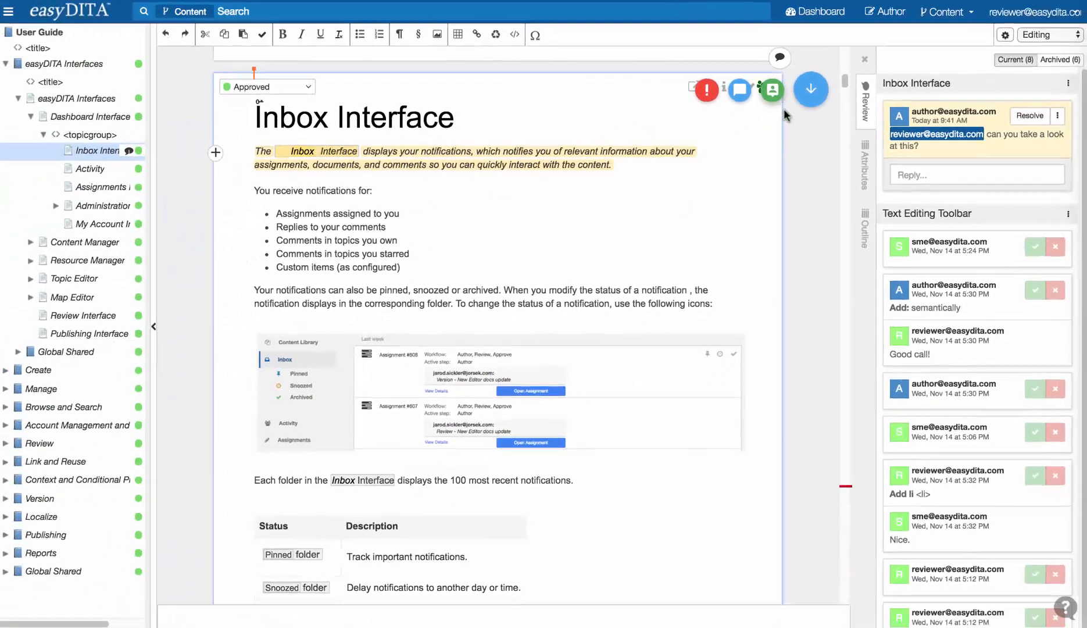
pyautogui.click(974, 175)
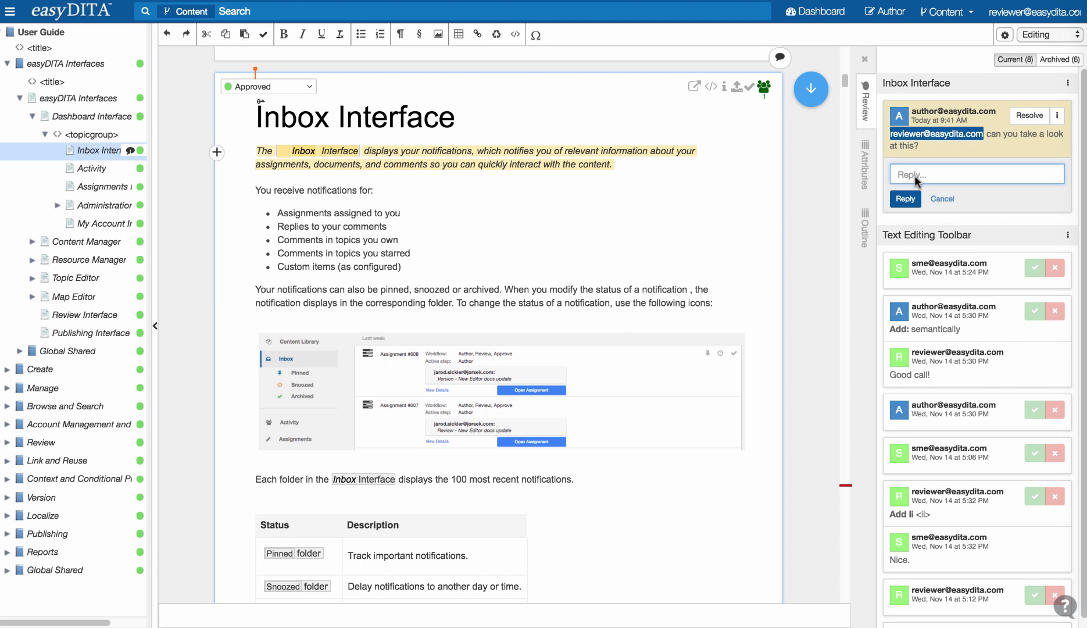
pyautogui.write('Will do!')
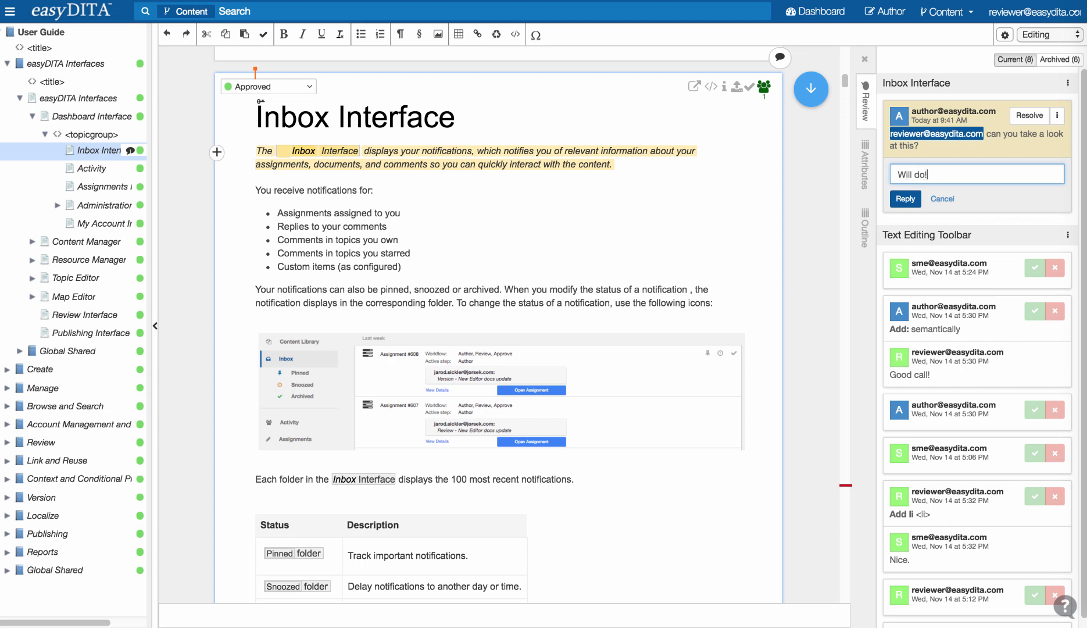
pyautogui.click(904, 199)
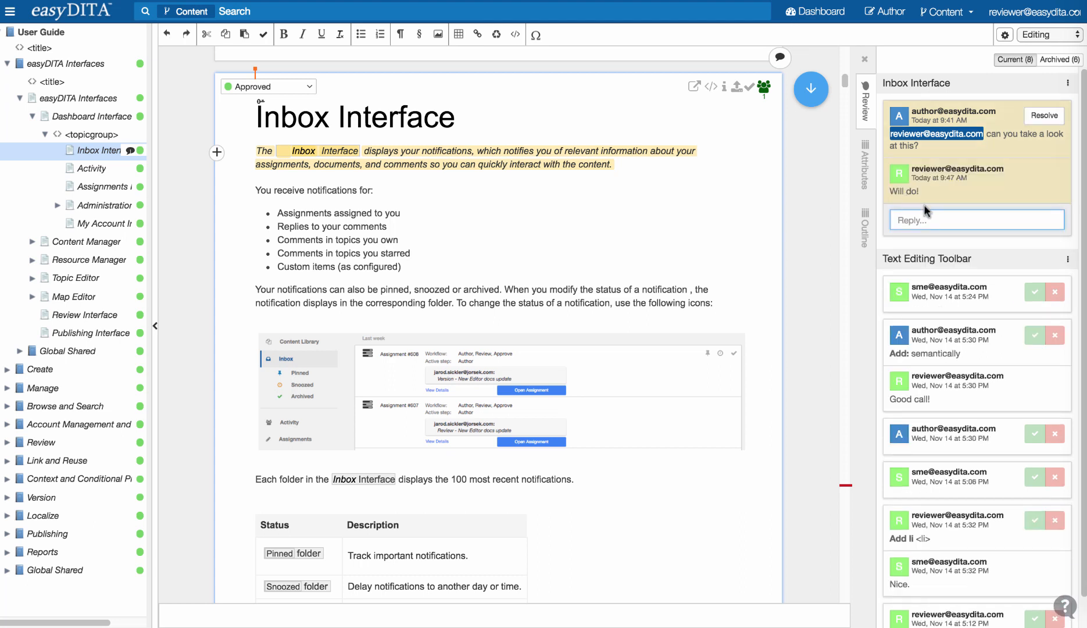
pyautogui.moveTo(939, 214)
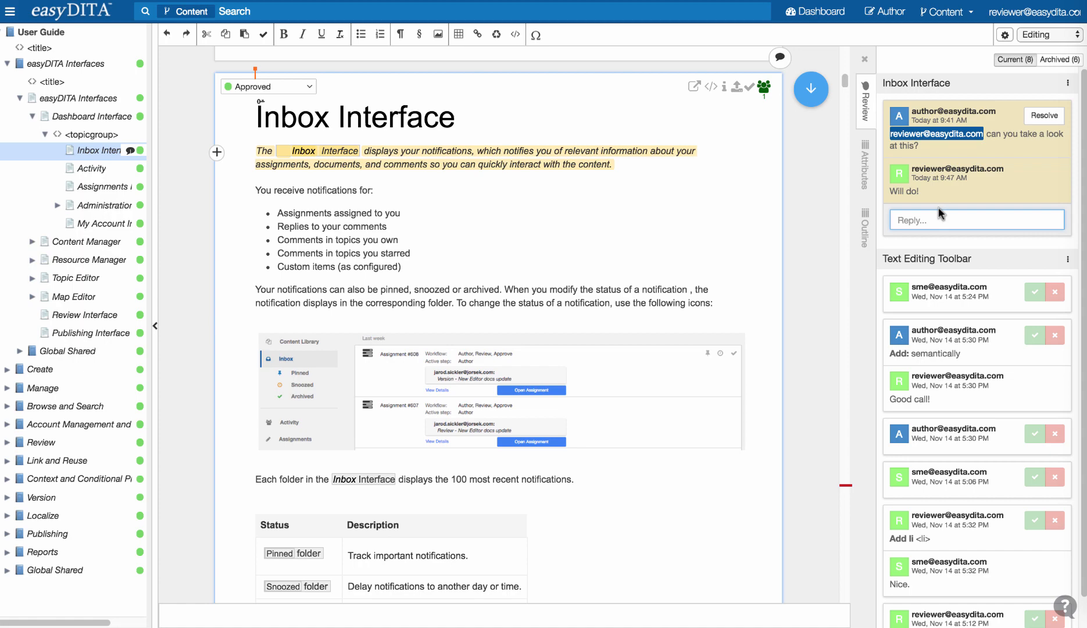
pyautogui.moveTo(916, 198)
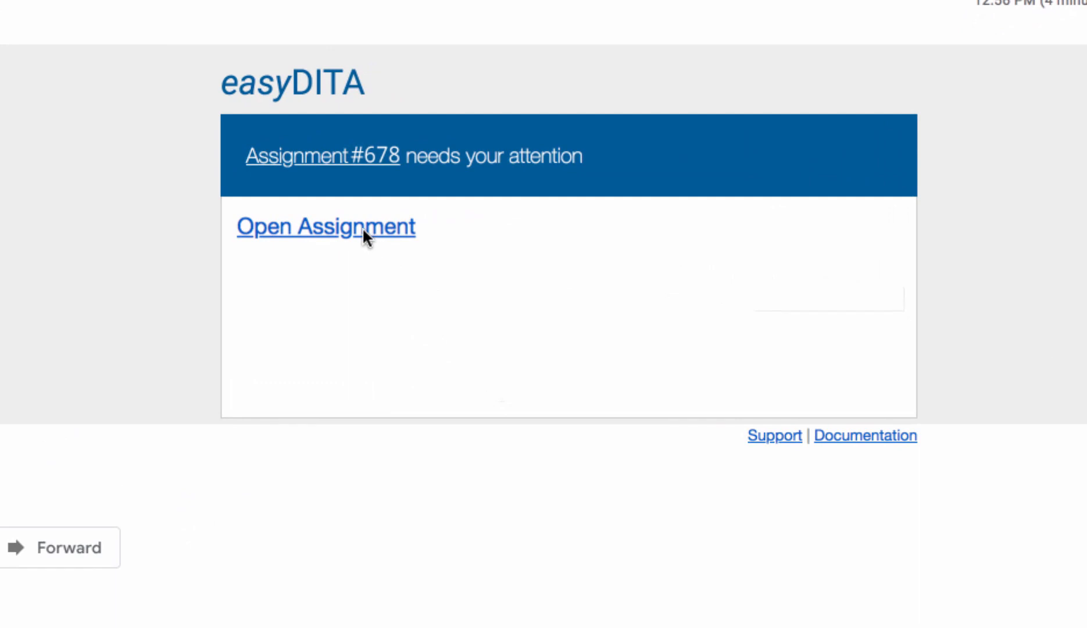
# Follow the notification email to assignment #678 and load the User Guide map's topics for review
pyautogui.click(326, 227)
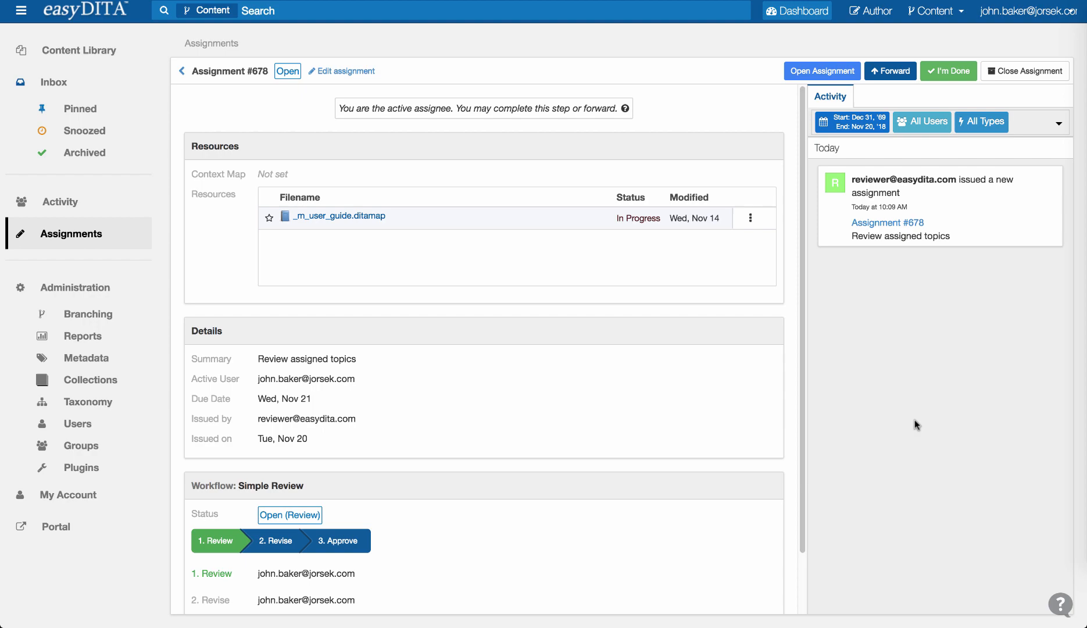
pyautogui.click(822, 71)
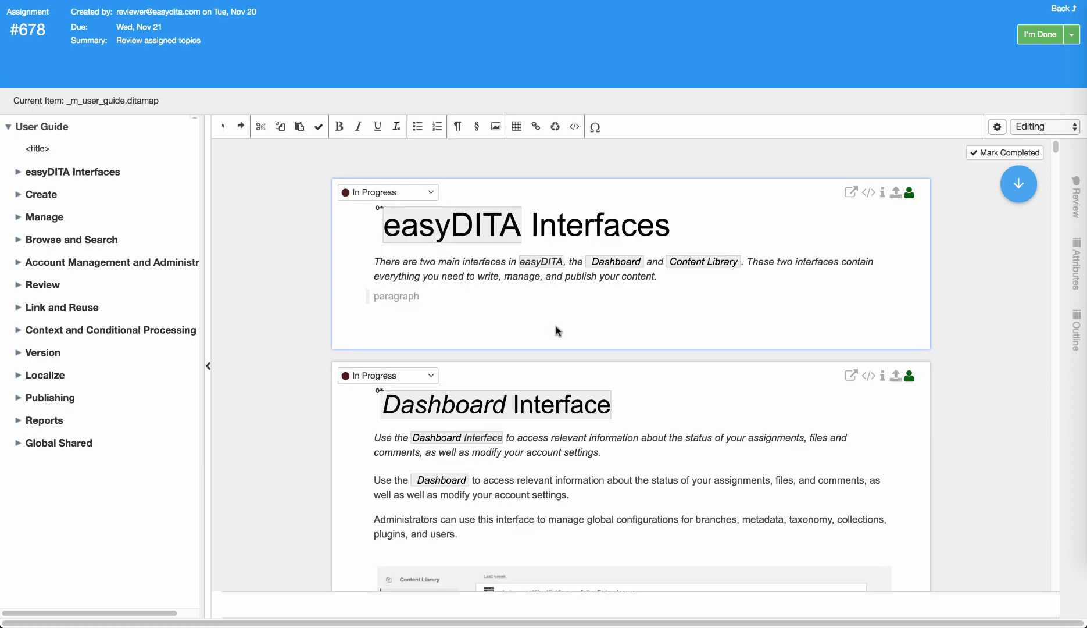
pyautogui.scroll(-3)
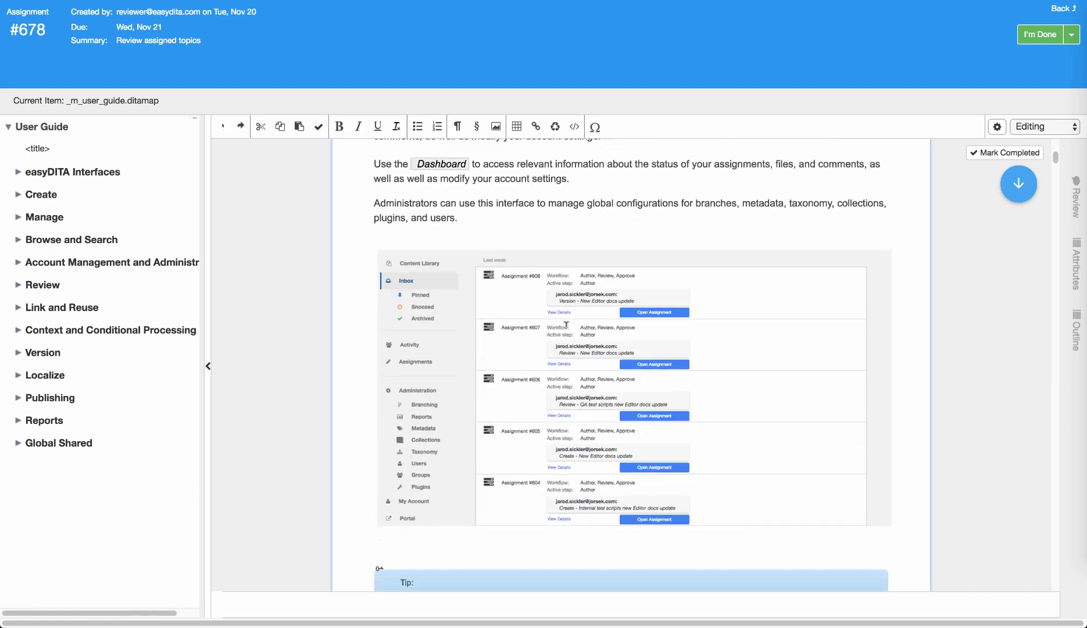
pyautogui.scroll(3)
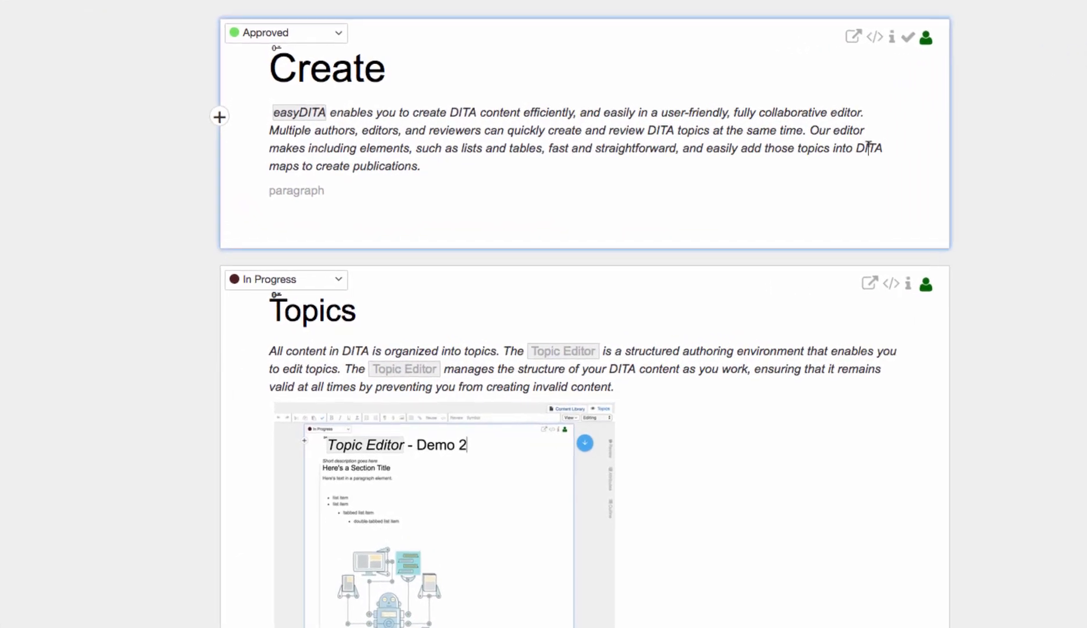
pyautogui.scroll(-3)
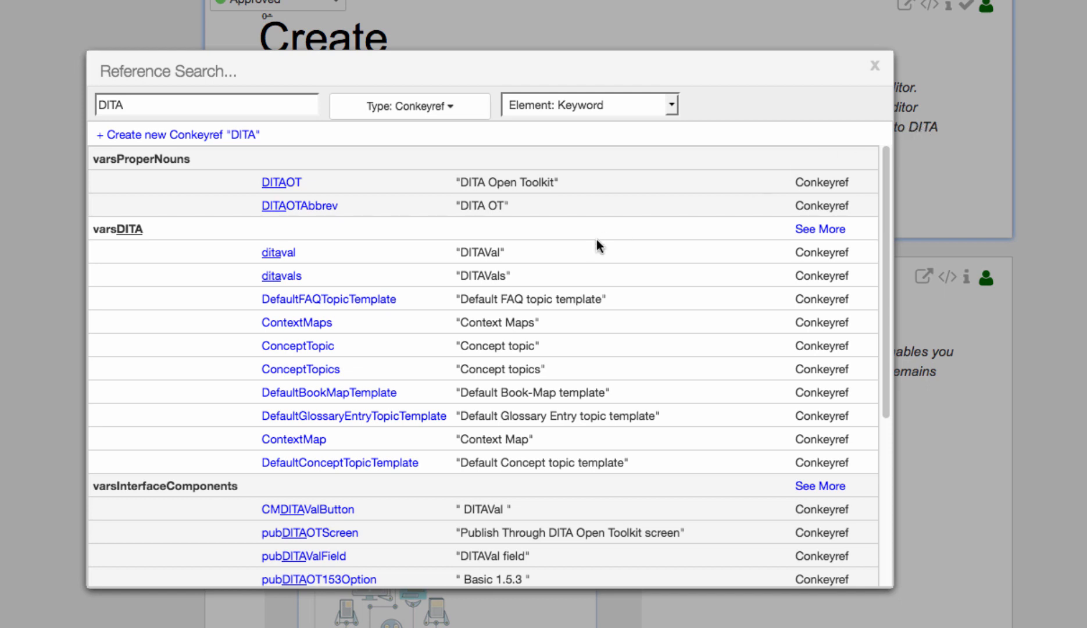
pyautogui.scroll(-3)
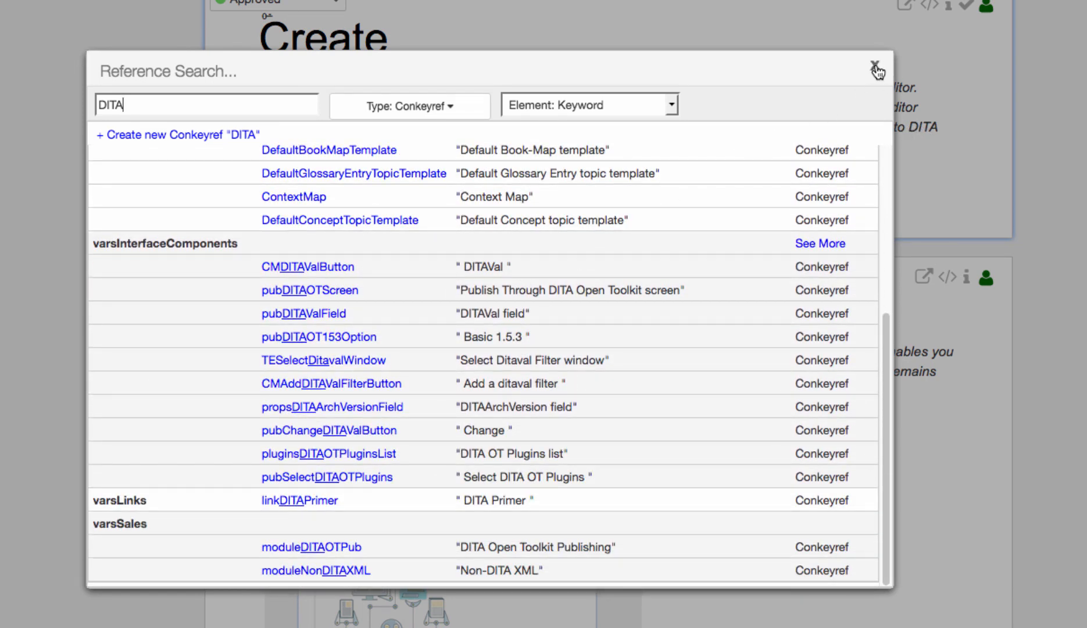
pyautogui.click(876, 71)
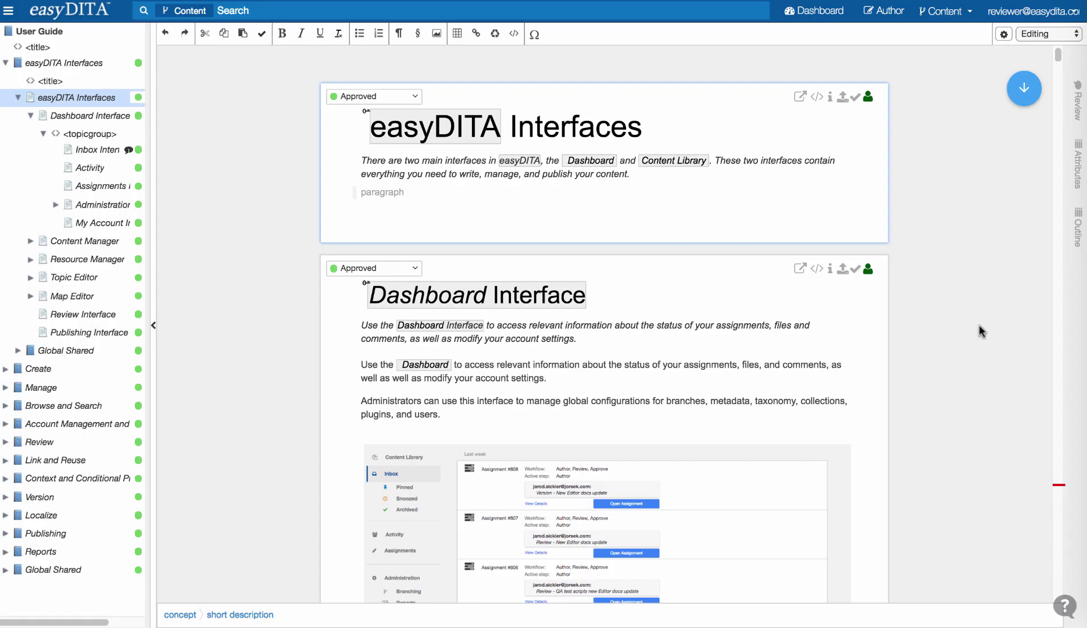
# Set the editor's Tags display to Full Tags so topics show full element tags
pyautogui.click(1003, 34)
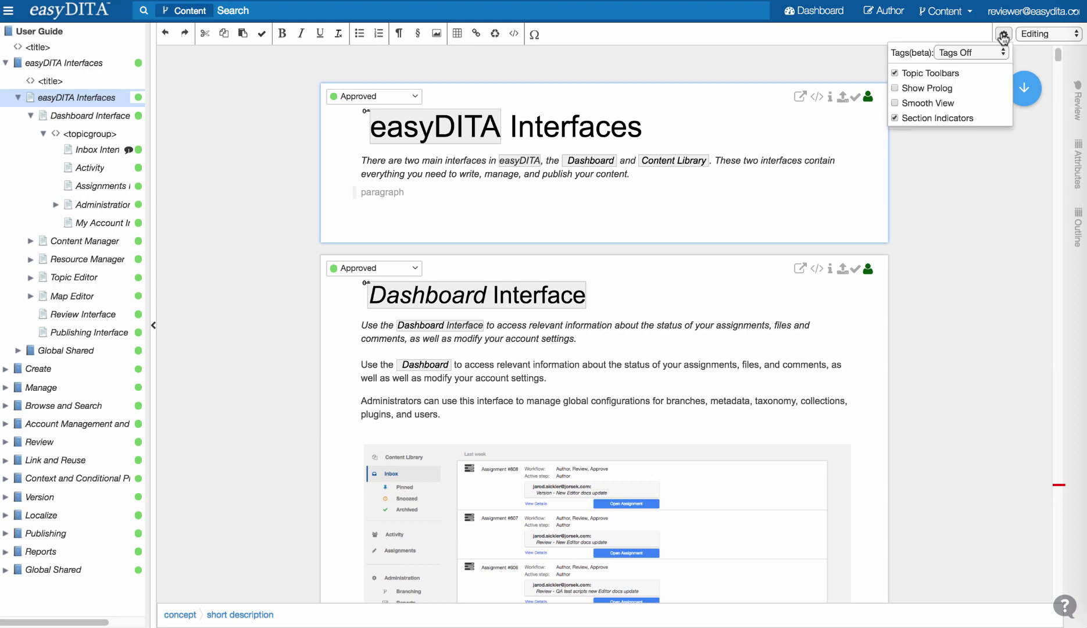
pyautogui.click(968, 52)
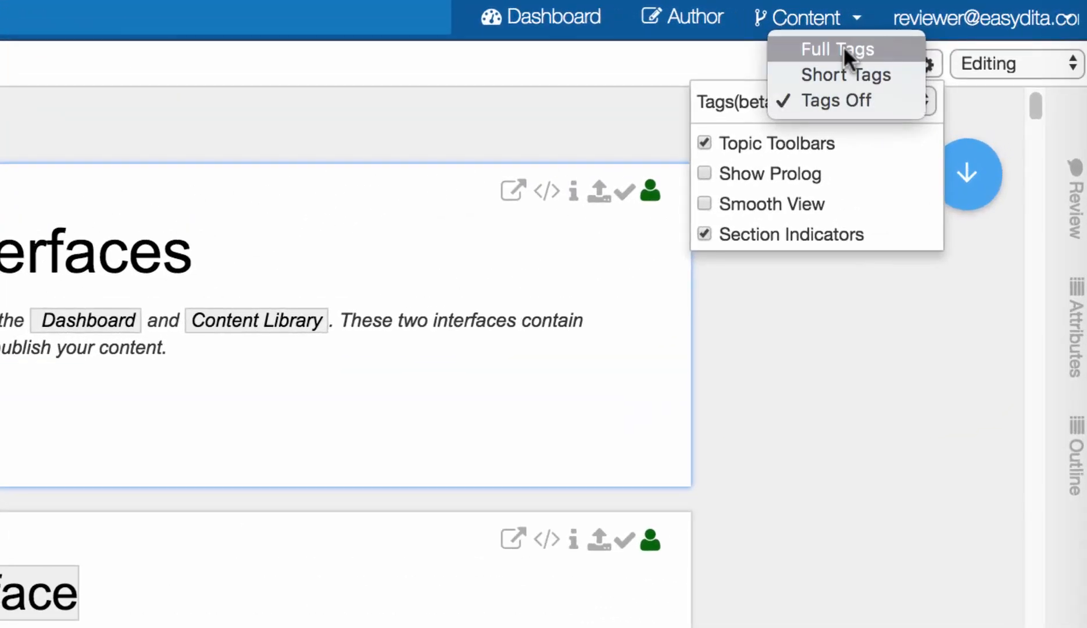
pyautogui.click(837, 49)
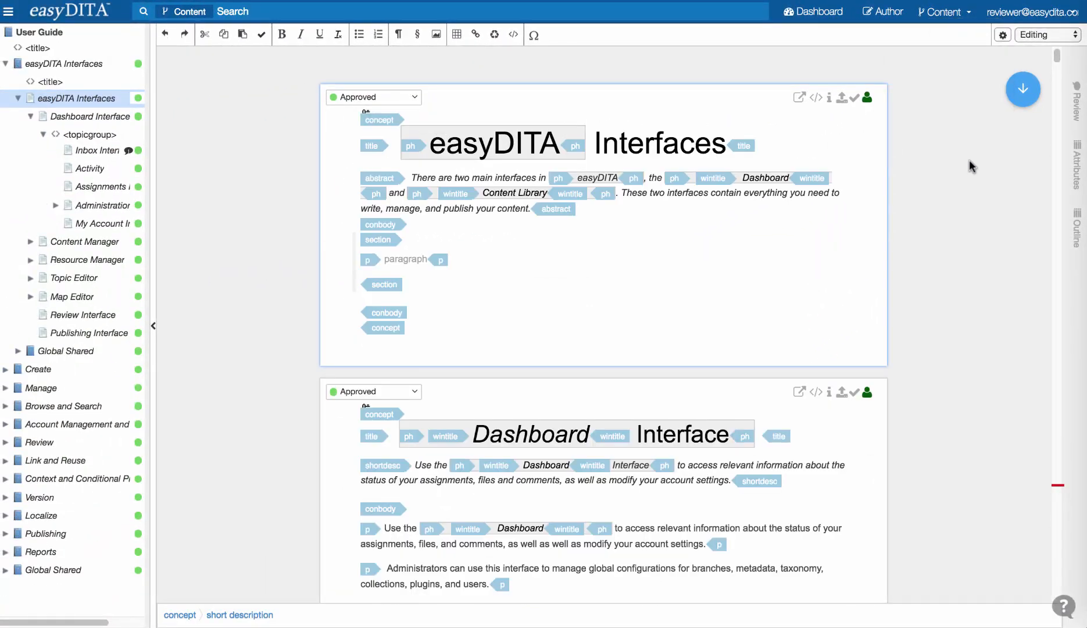
pyautogui.scroll(-3)
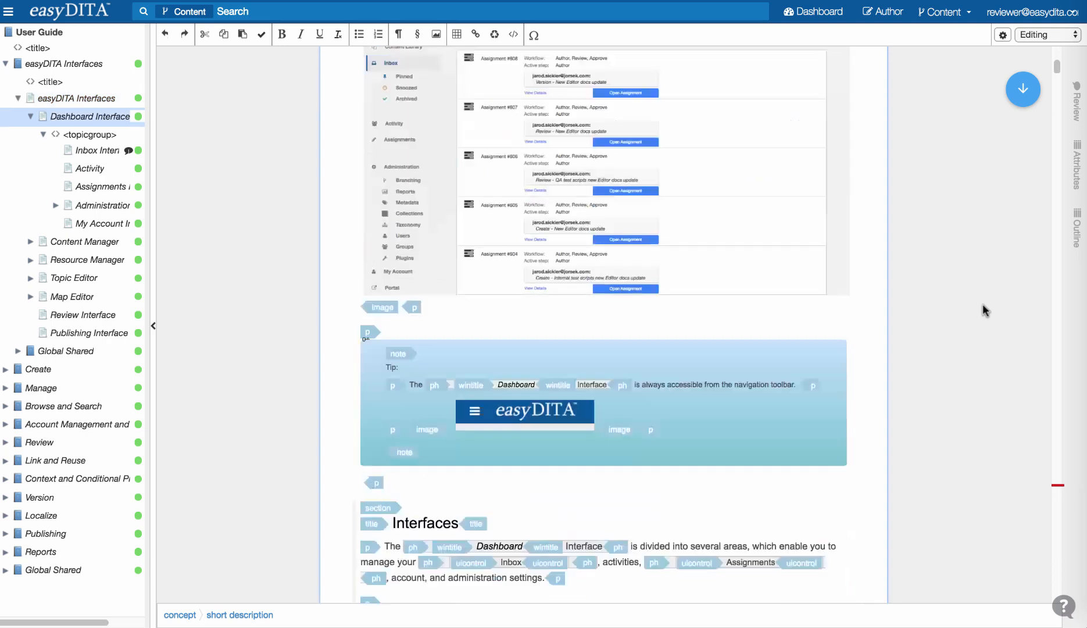
# View the Inbox Interface topic's source, then save and close the source edit
pyautogui.click(96, 150)
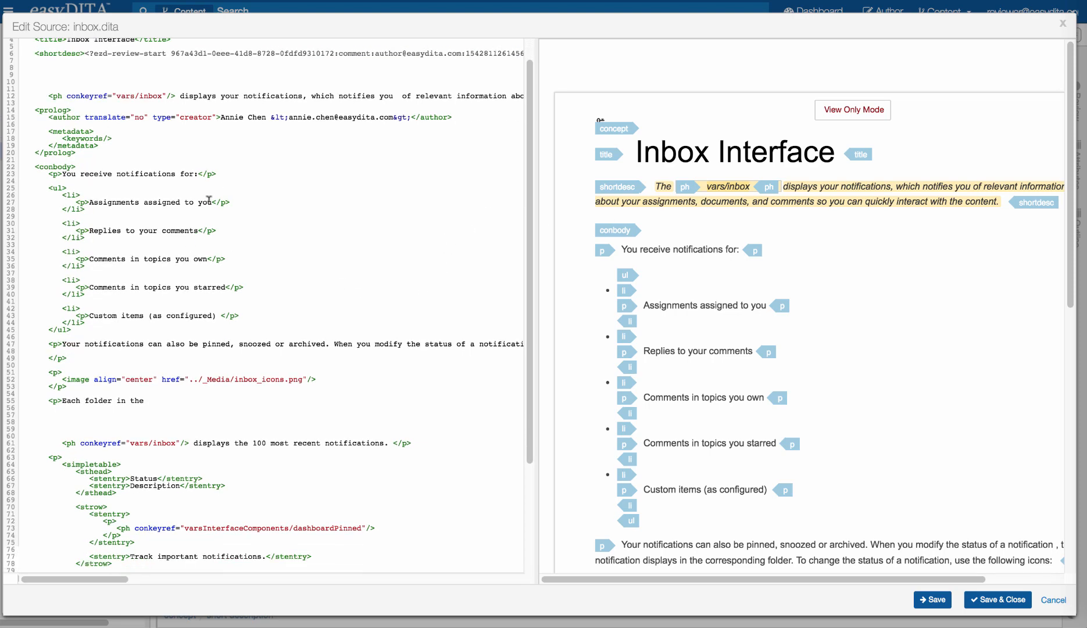
pyautogui.scroll(-3)
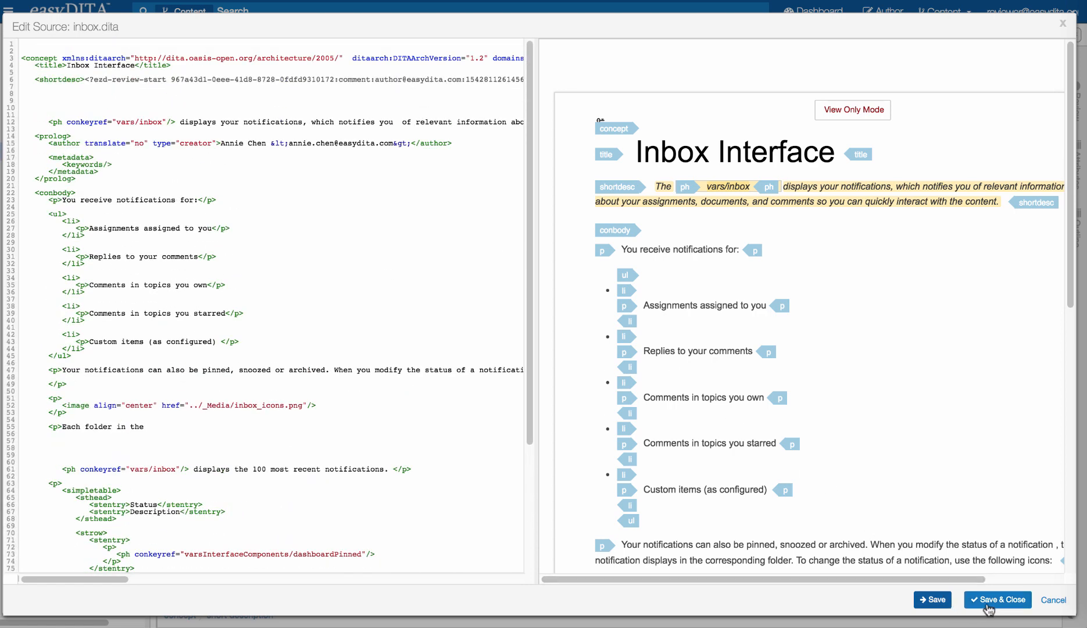
pyautogui.click(999, 600)
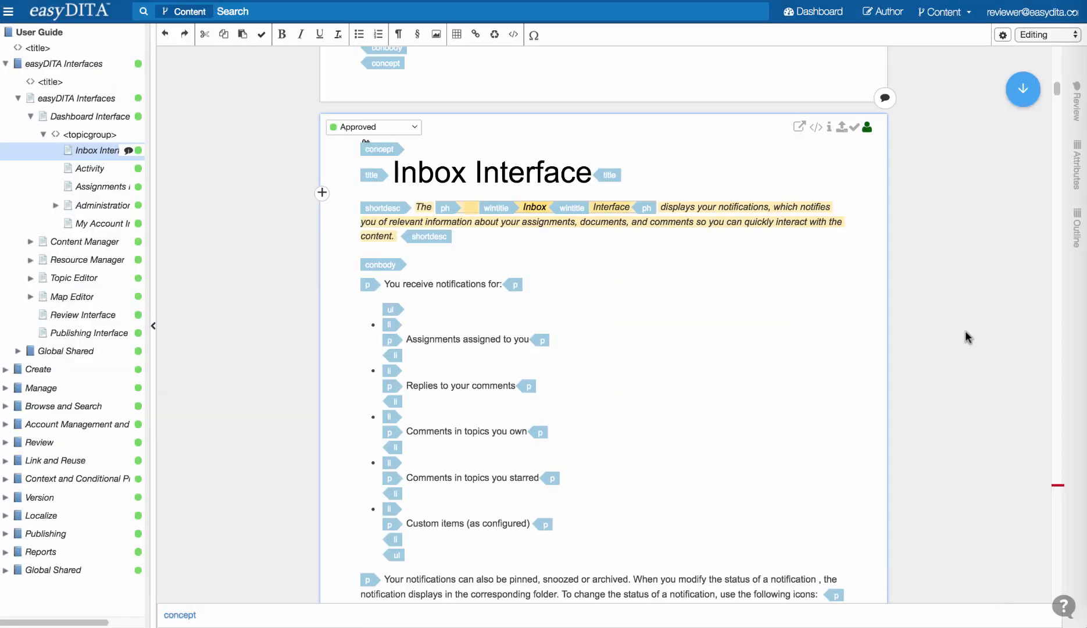